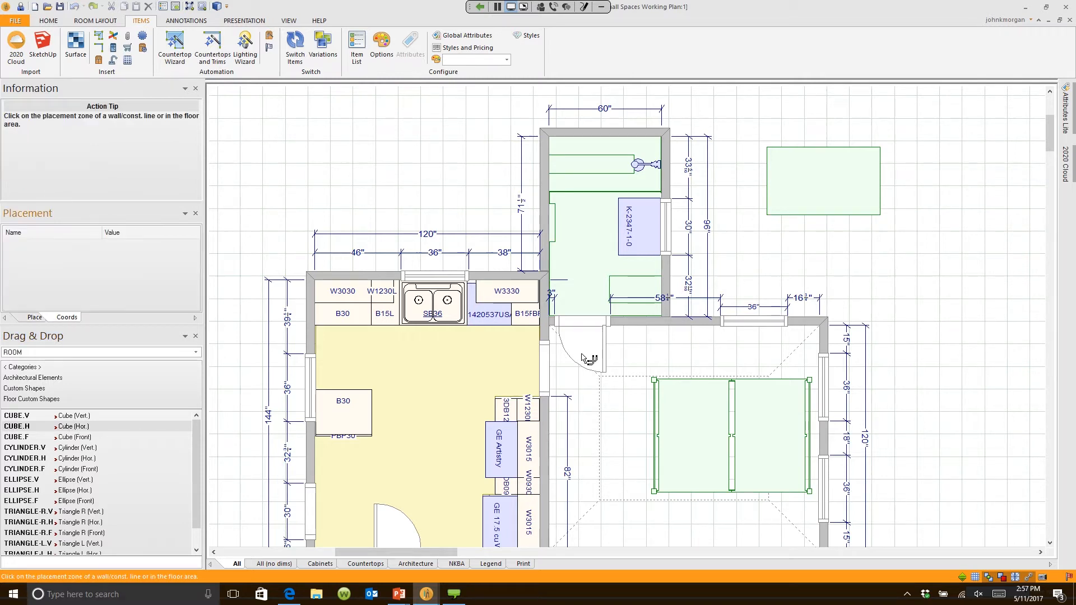
# Step: Place the CUBE.H item into the bathroom floor plan, showing its 36" × 12" × 12" attributes
pyautogui.click(836, 258)
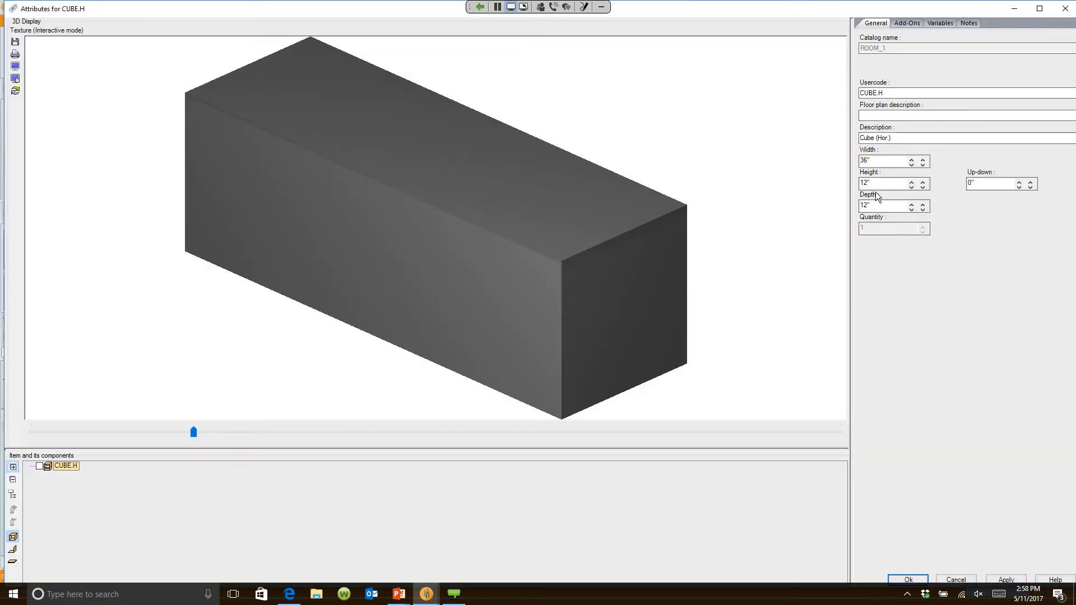
# Step: Set the cube's Width to 30, Height to 84 and Depth to 0.75 in the General attributes
pyautogui.write('30')
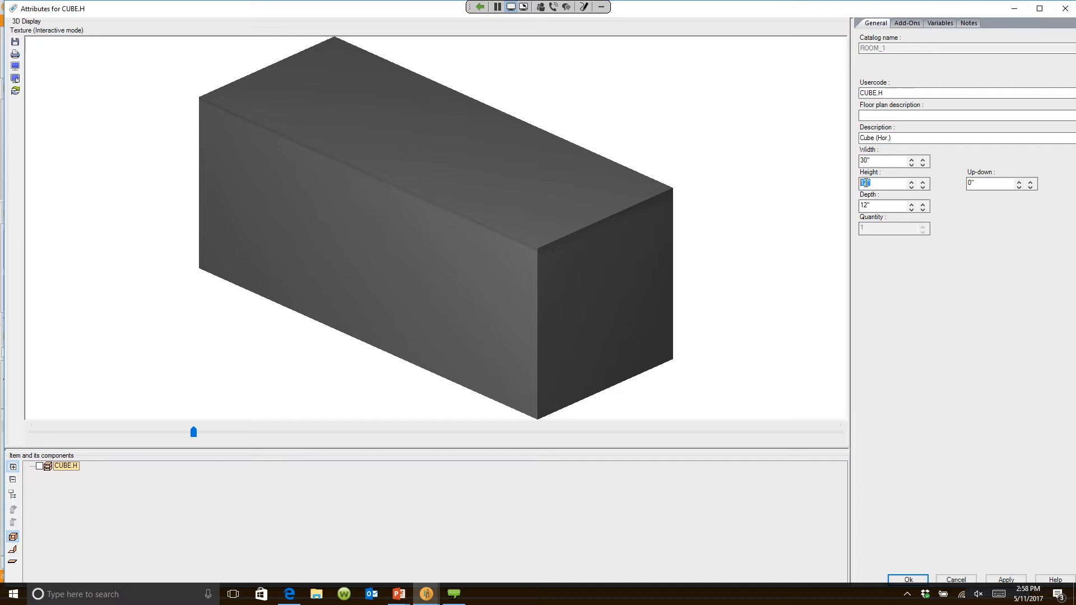
pyautogui.write('84')
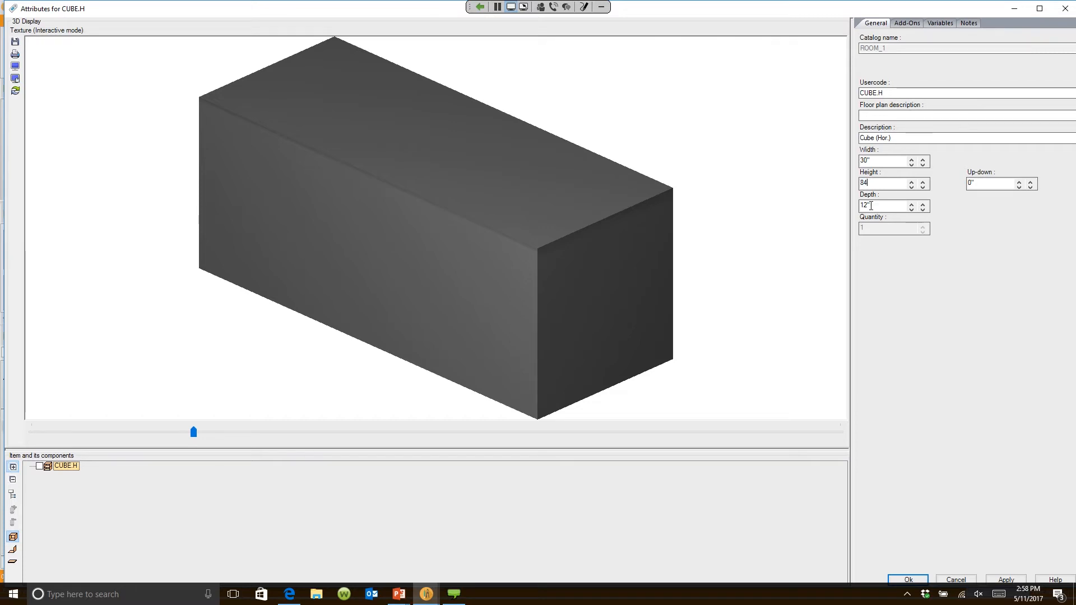
pyautogui.write('0.75')
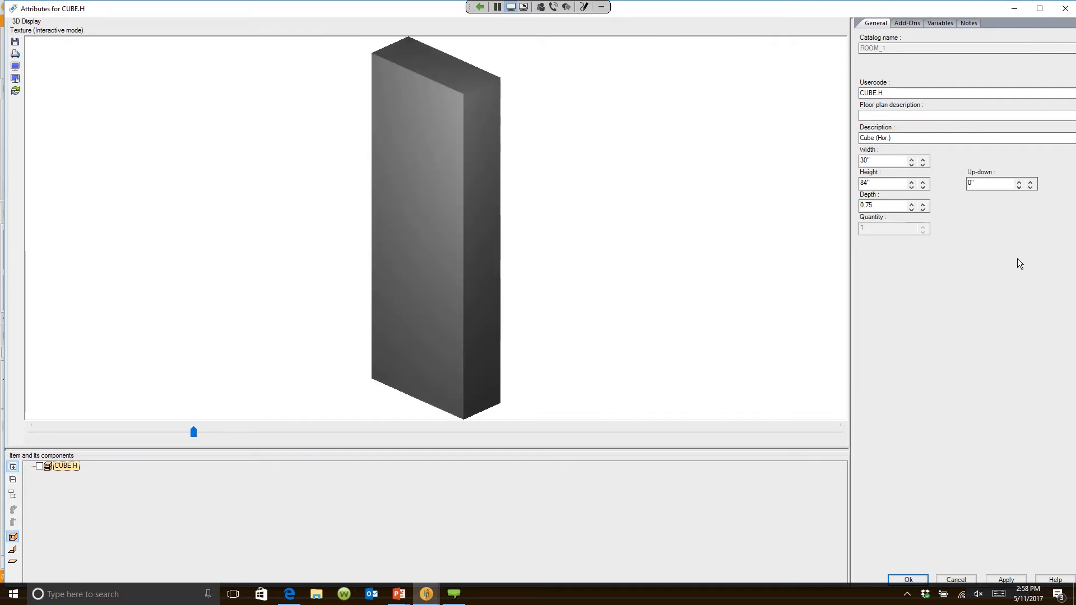
pyautogui.click(939, 22)
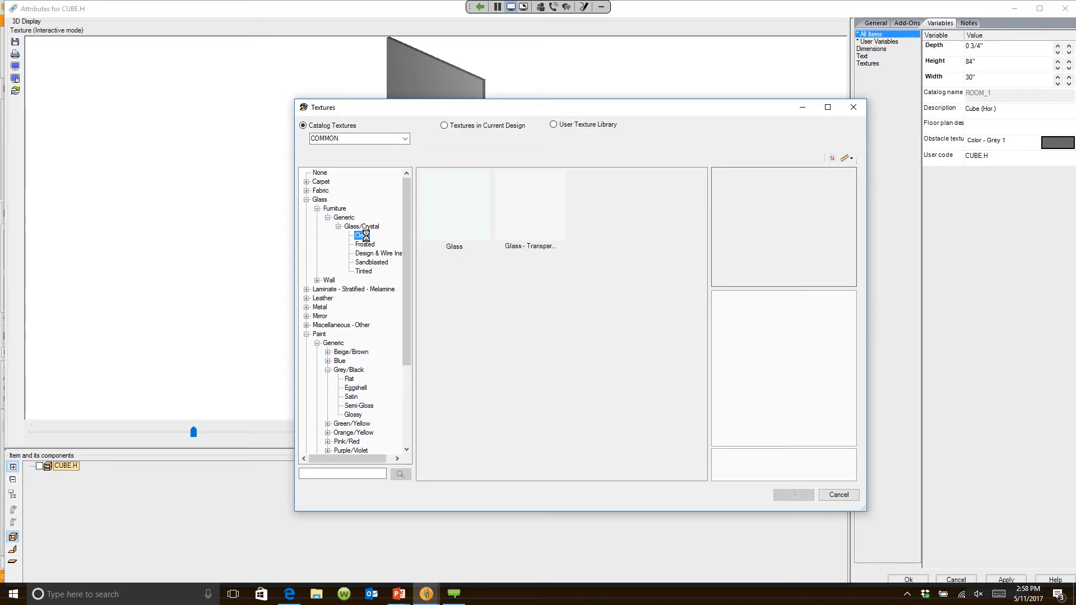
# Step: Apply the Clear Glass/Crystal texture to the panel and show the bathroom in the Rendering Module
pyautogui.click(454, 204)
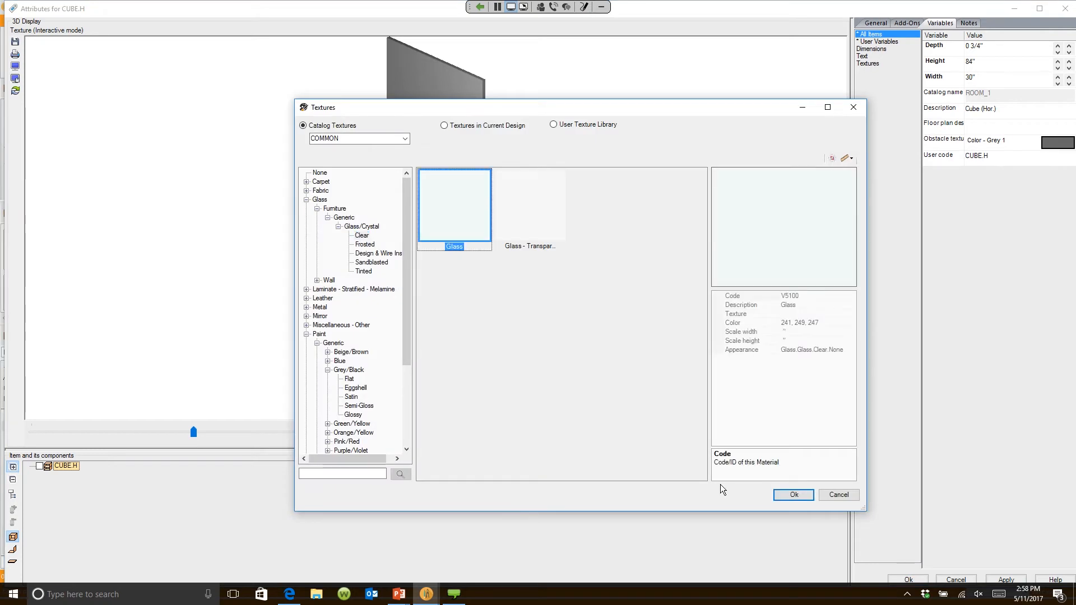
pyautogui.click(792, 494)
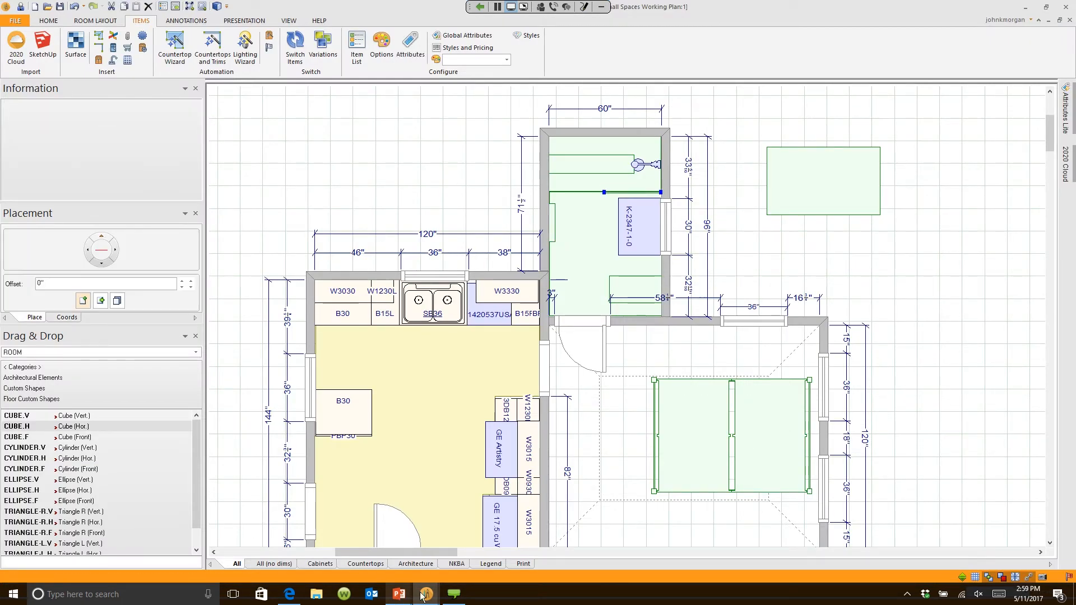
pyautogui.click(426, 594)
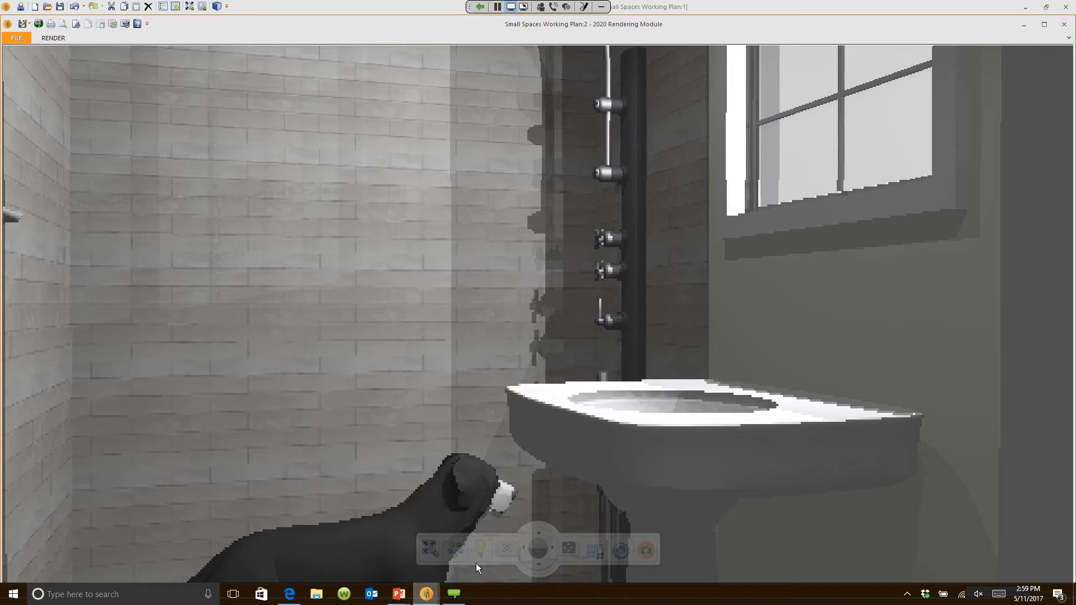